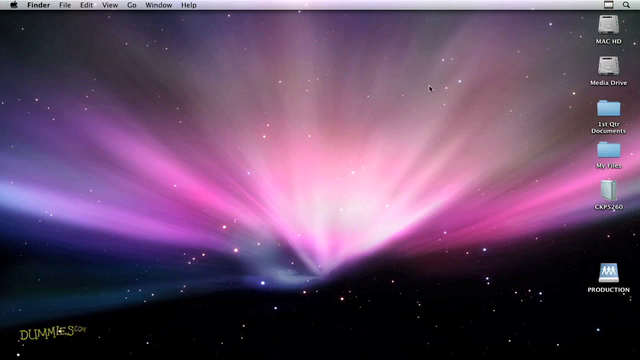
Launch System Preferences from the Apple menu.
click(9, 6)
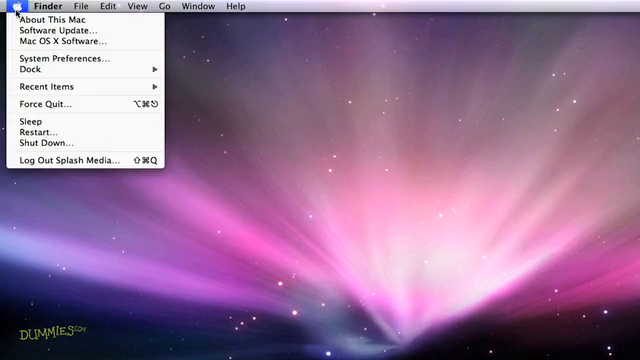
mouse_move(70, 62)
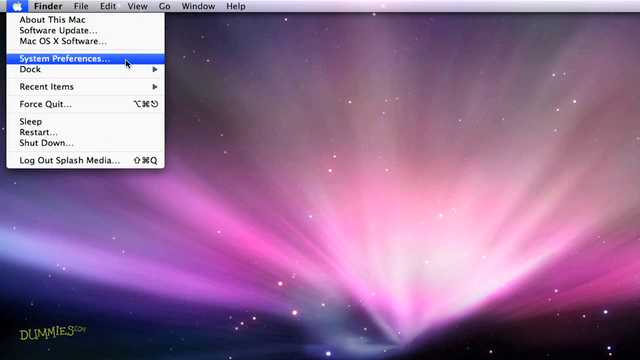
click(74, 57)
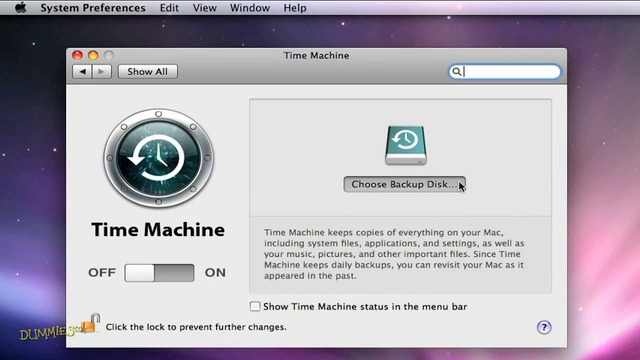
Select CKP5260 from the available disks and use it for Time Machine backups.
click(399, 184)
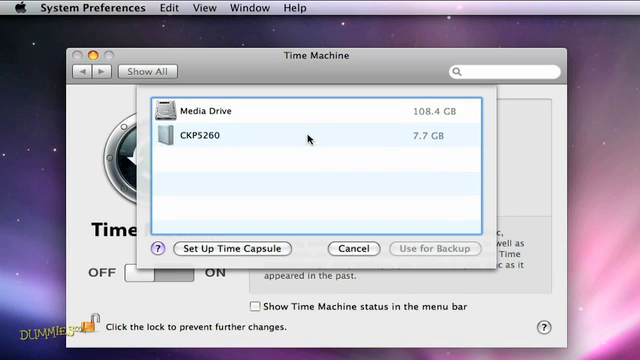
click(310, 138)
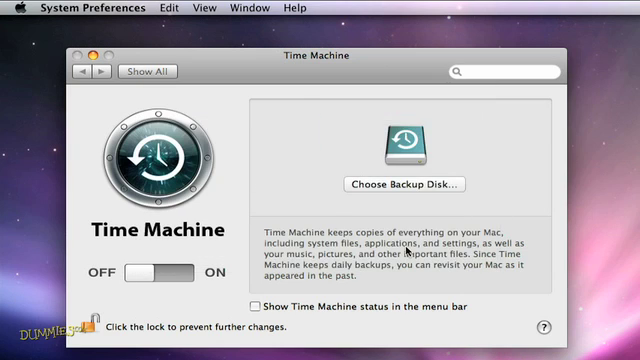
click(408, 185)
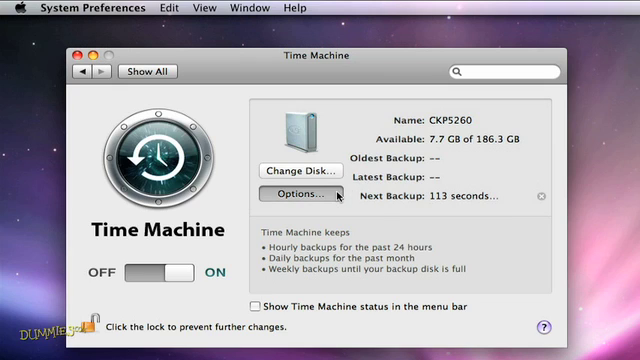
Open the Time Machine Options to add items excluded from backups.
click(300, 195)
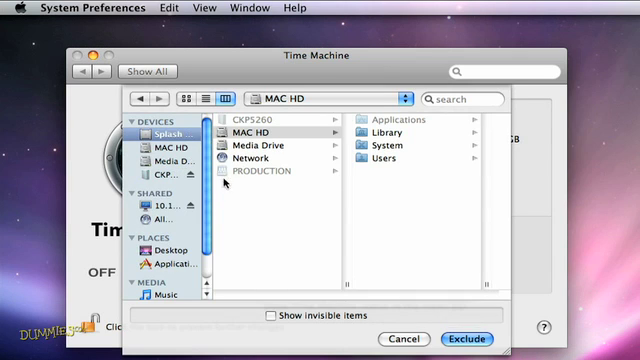
Exclude MAC HD's Library folder from backups and confirm with Done.
click(382, 131)
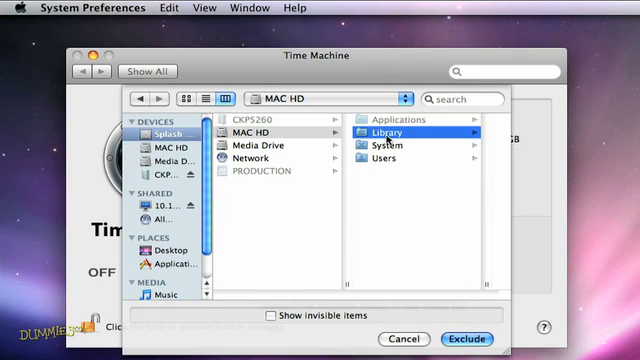
click(382, 130)
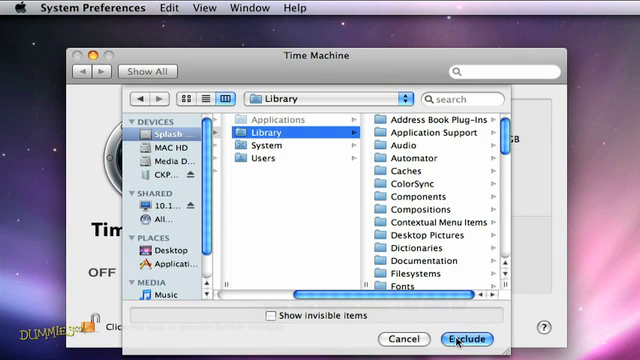
click(466, 338)
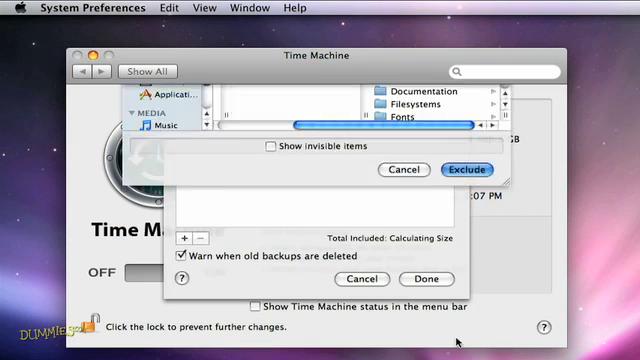
click(426, 279)
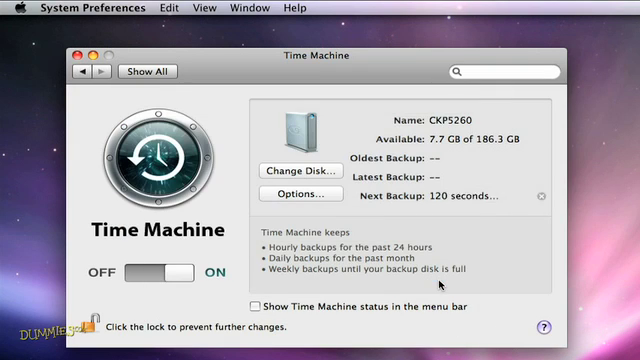